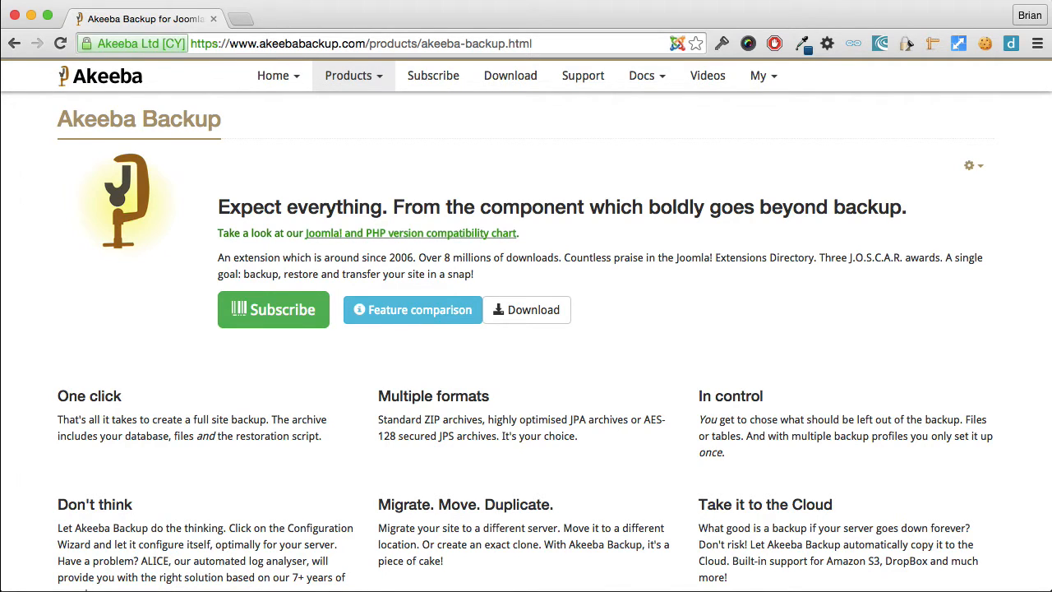
Go to the Akeeba downloads page and scroll to the free desktop software.
{"action": "left_click", "coordinate": [509, 75]}
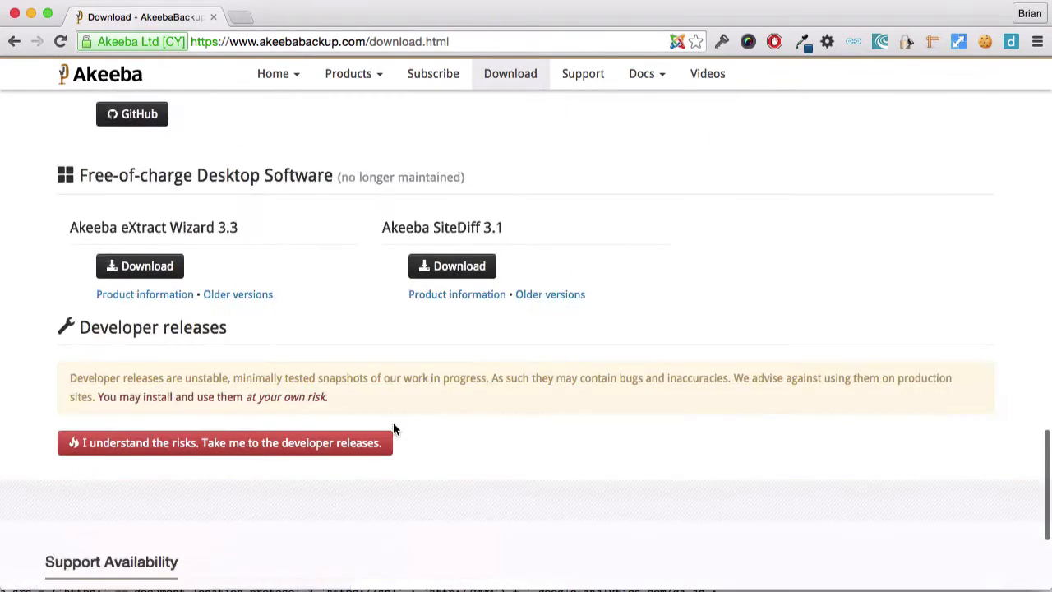
{"action": "scroll", "scroll_direction": "down", "scroll_amount": 3}
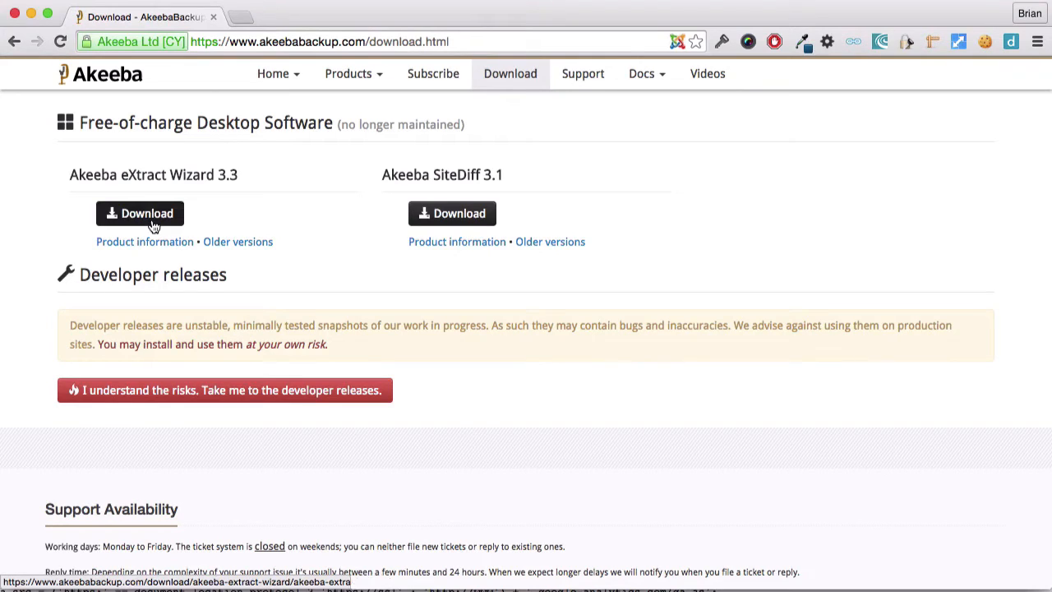
Open the eXtract Wizard 3.3 download page and scroll to the Mac OS X entry.
{"action": "left_click", "coordinate": [139, 213]}
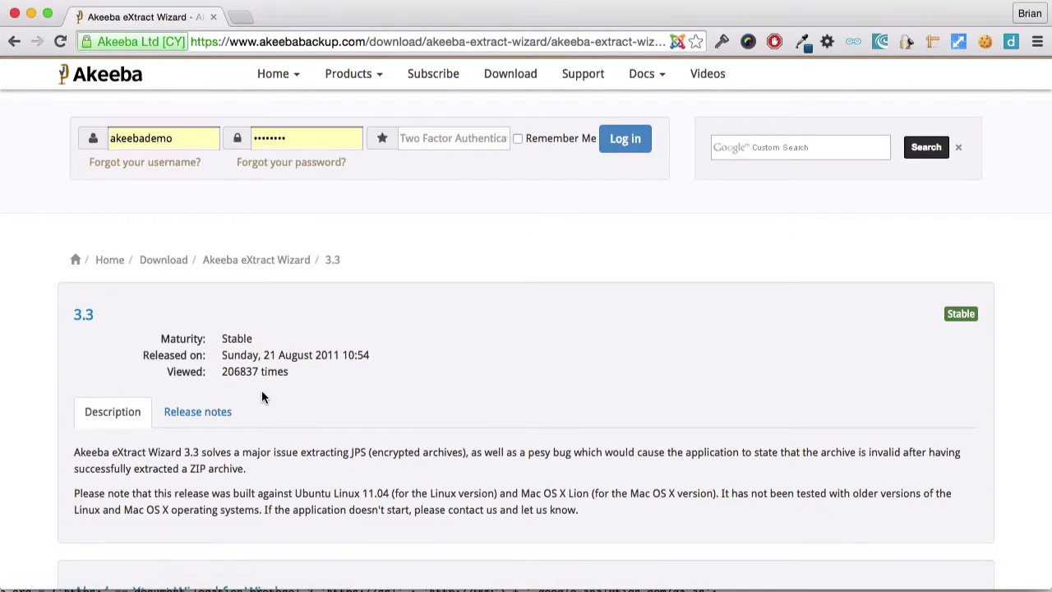
{"action": "scroll", "scroll_direction": "down", "scroll_amount": 3}
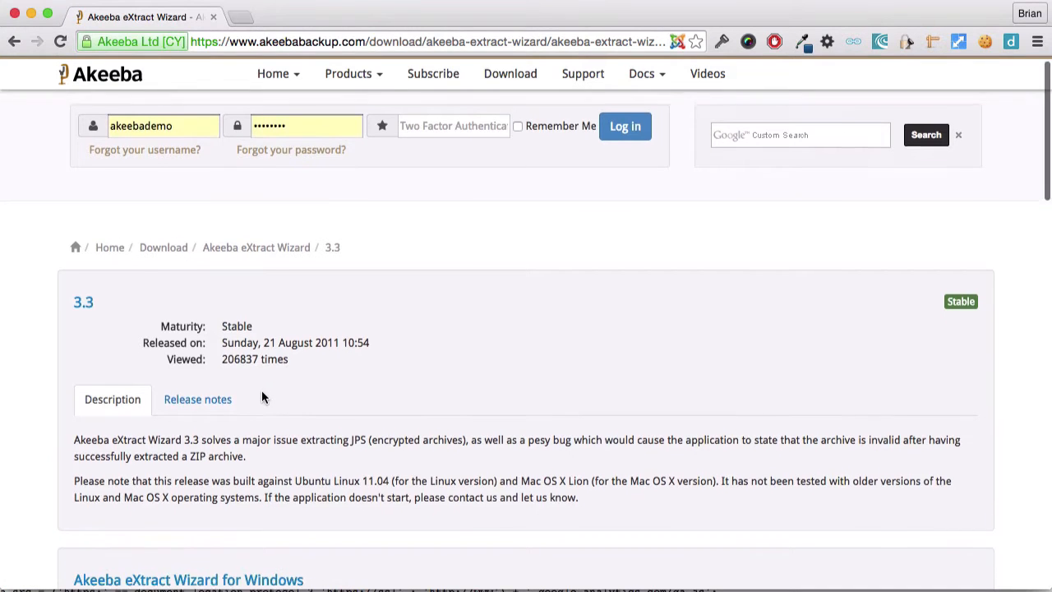
{"action": "scroll", "scroll_direction": "down", "scroll_amount": 3}
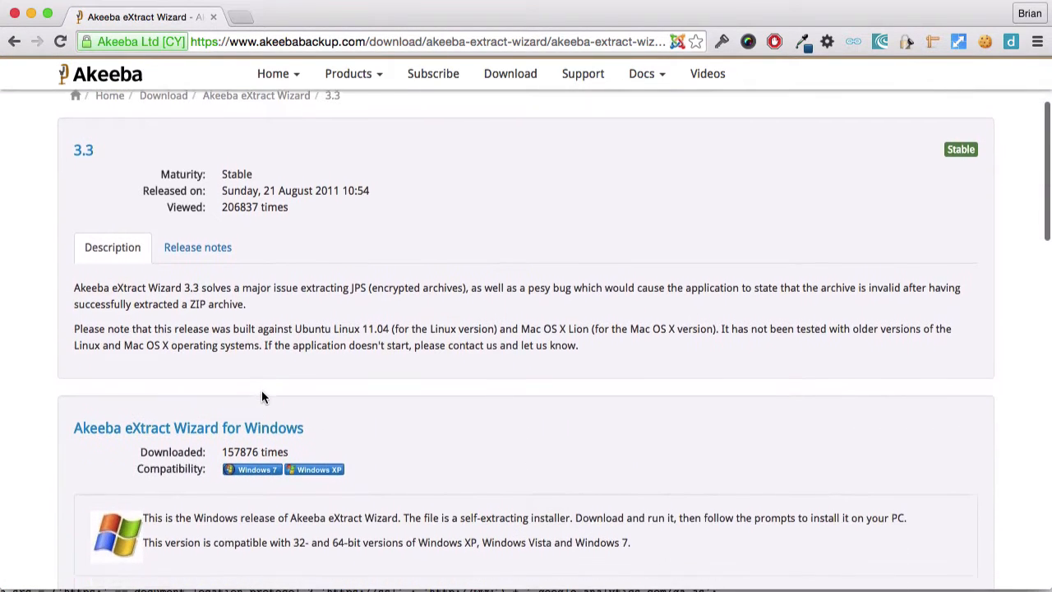
{"action": "scroll", "scroll_direction": "down", "scroll_amount": 3}
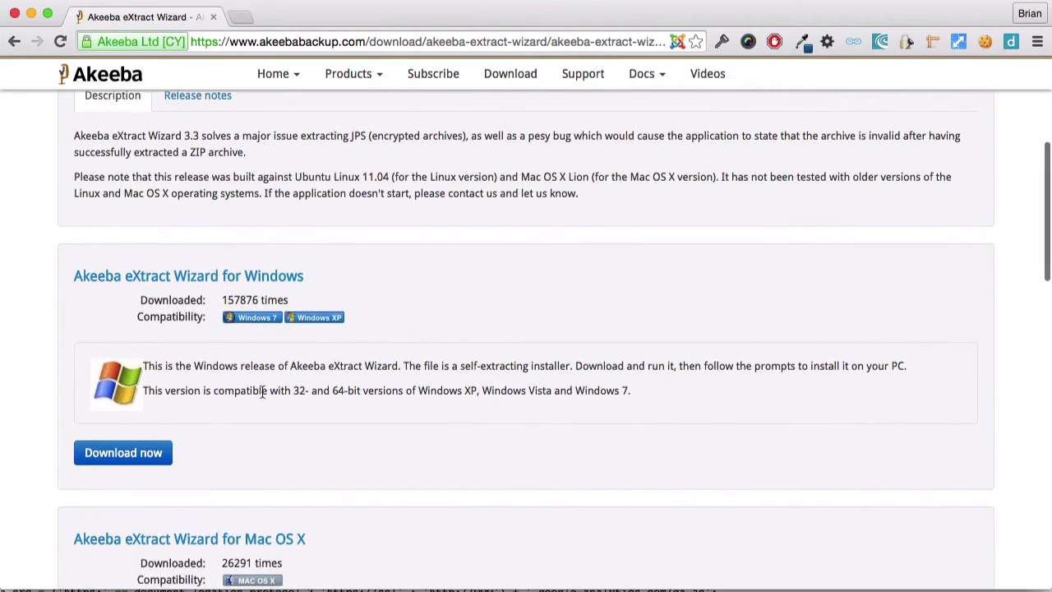
{"action": "scroll", "scroll_direction": "down", "scroll_amount": 3}
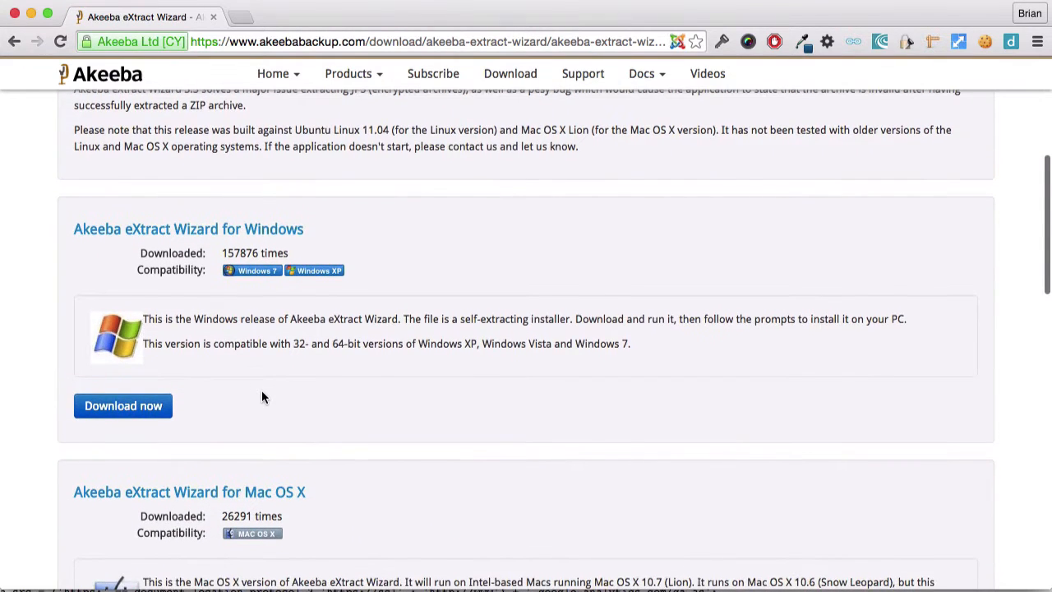
{"action": "scroll", "scroll_direction": "down", "scroll_amount": 3}
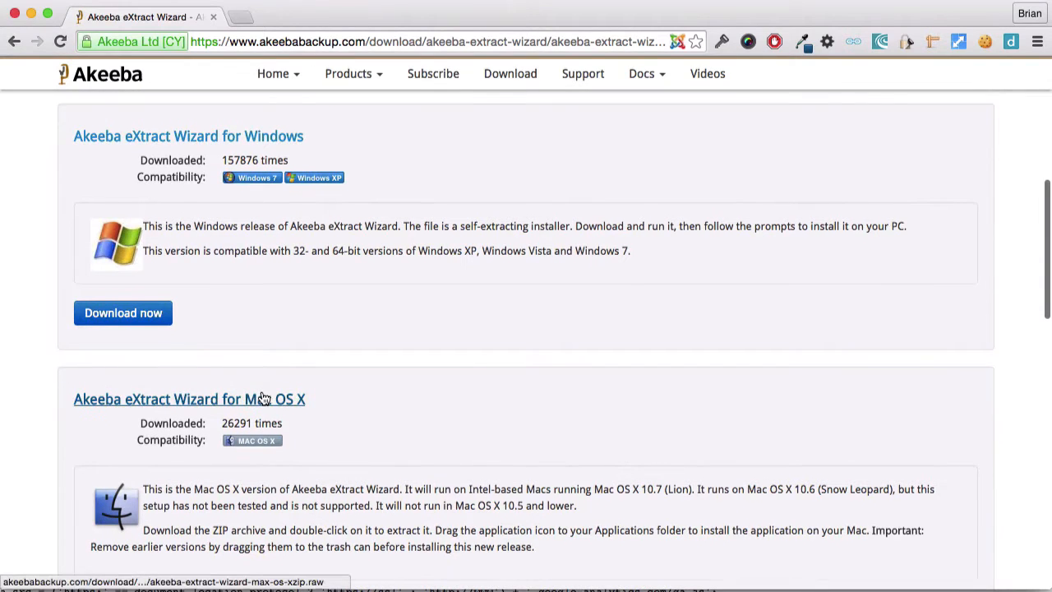
{"action": "scroll", "scroll_direction": "down", "scroll_amount": 3}
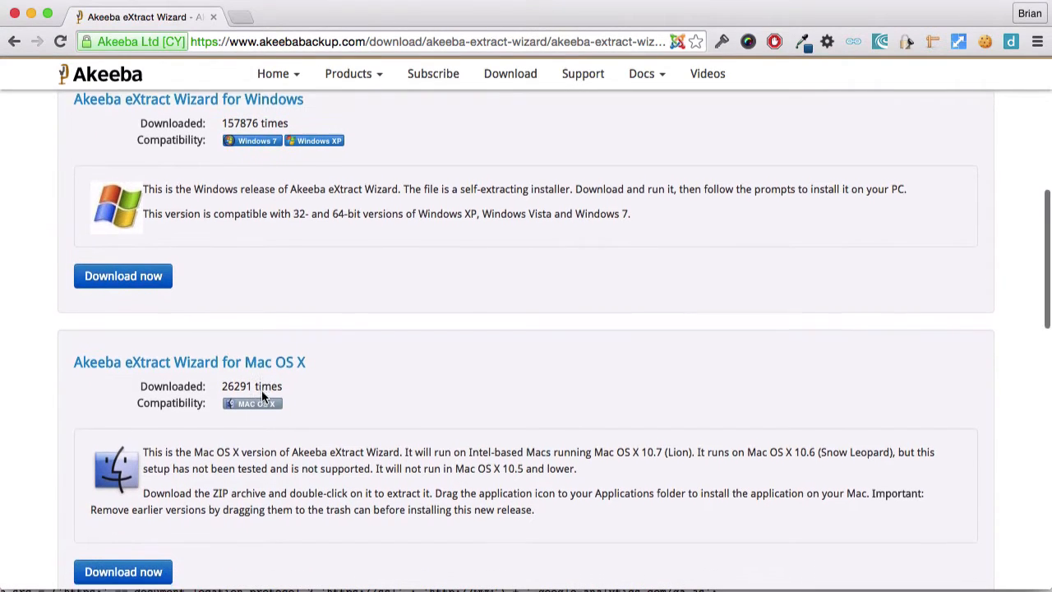
{"action": "scroll", "scroll_direction": "down", "scroll_amount": 3}
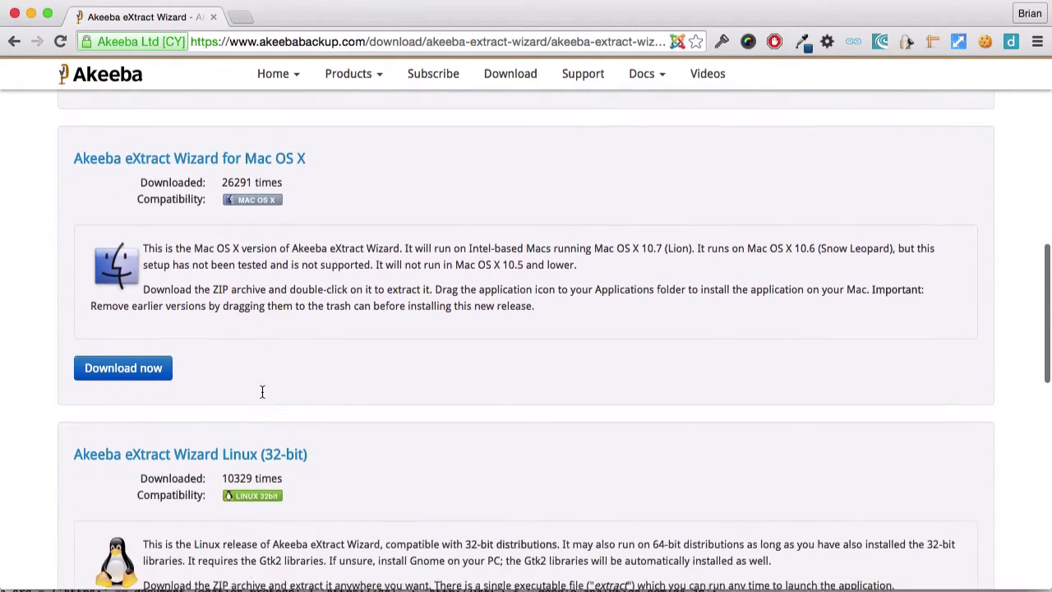
{"action": "scroll", "scroll_direction": "down", "scroll_amount": 3}
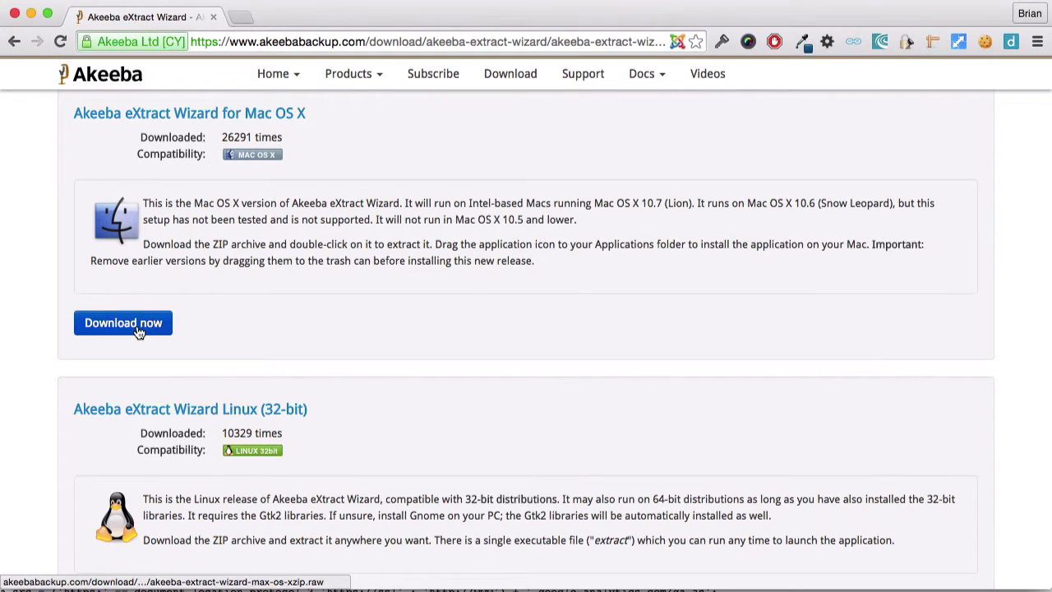
Download the Mac OS X version and save it to the downloads folder.
{"action": "left_click", "coordinate": [123, 322]}
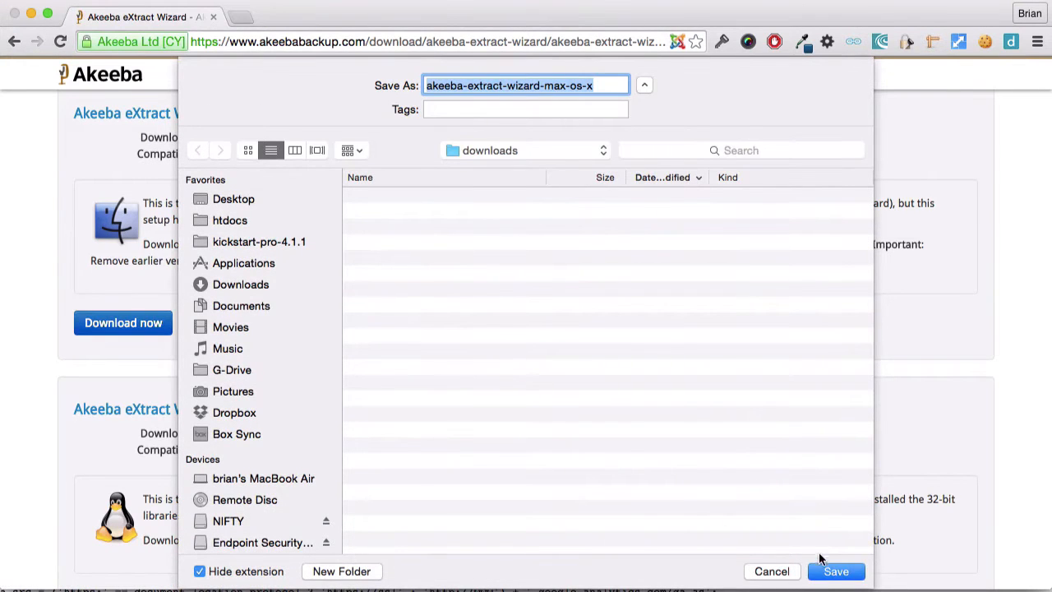
{"action": "left_click", "coordinate": [836, 571]}
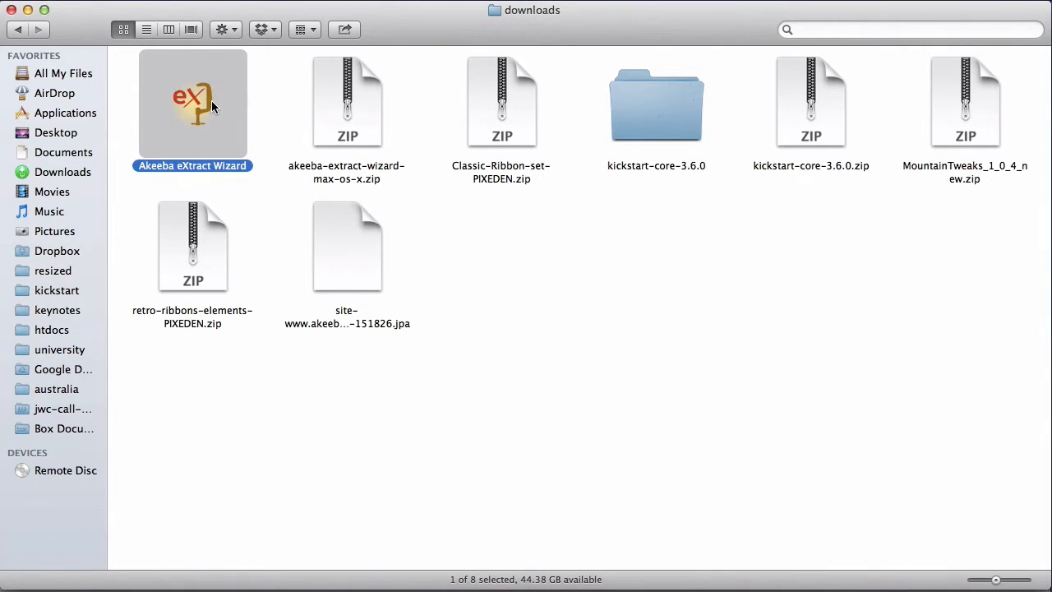
{"action": "mouse_move", "coordinate": [231, 137]}
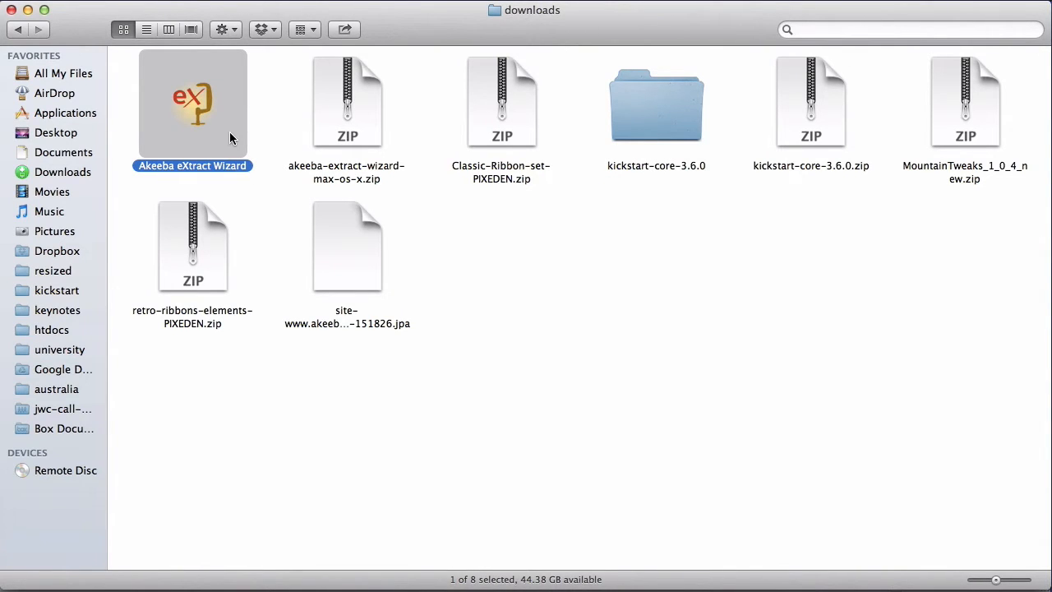
{"action": "mouse_move", "coordinate": [266, 204]}
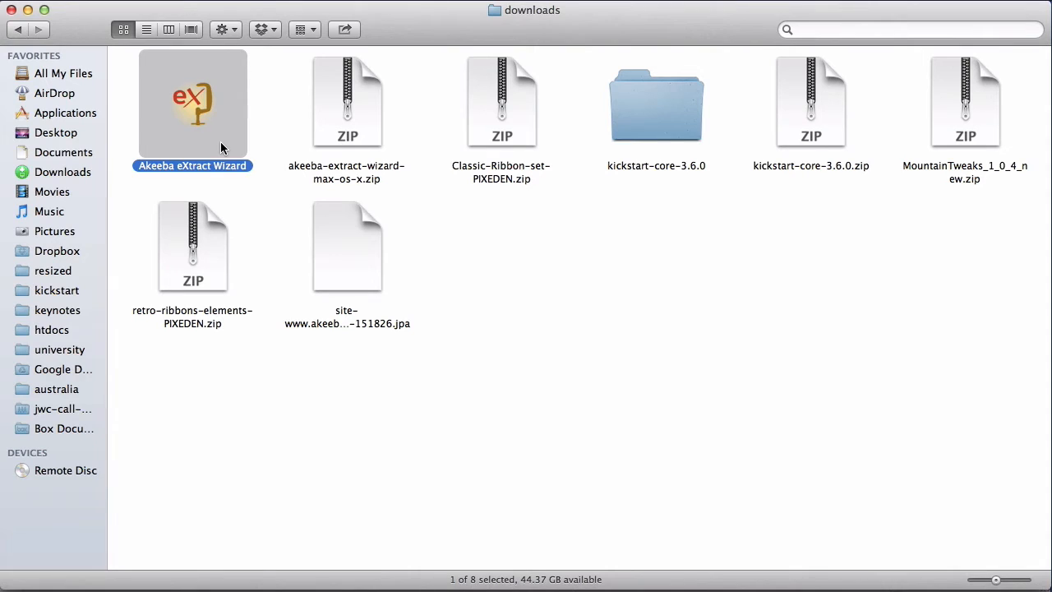
Launch eXtract Wizard and select the site backup .jpa from the Desktop.
{"action": "double_click", "coordinate": [192, 101]}
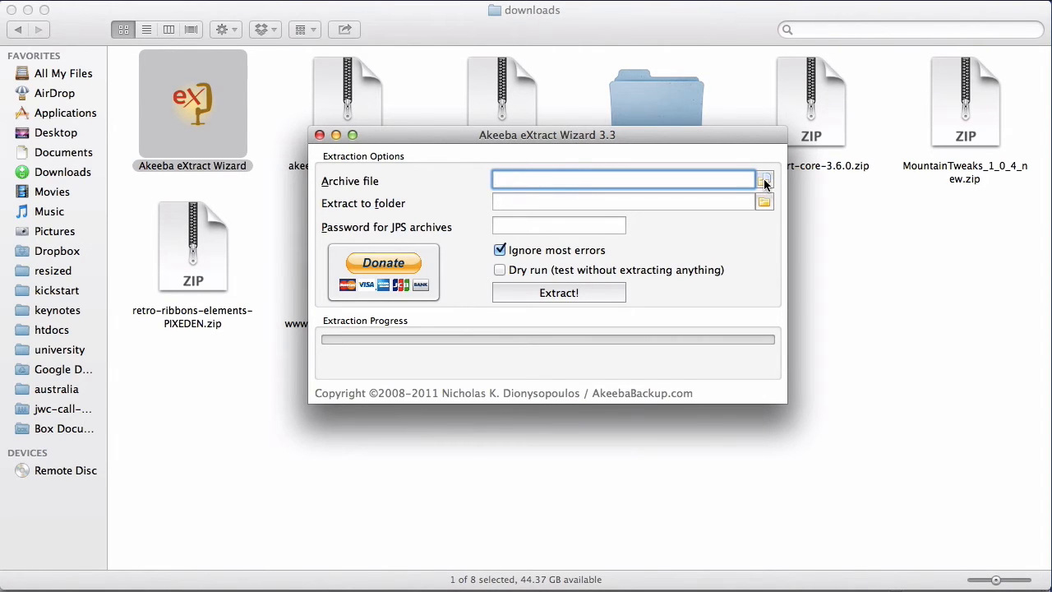
{"action": "left_click", "coordinate": [764, 179]}
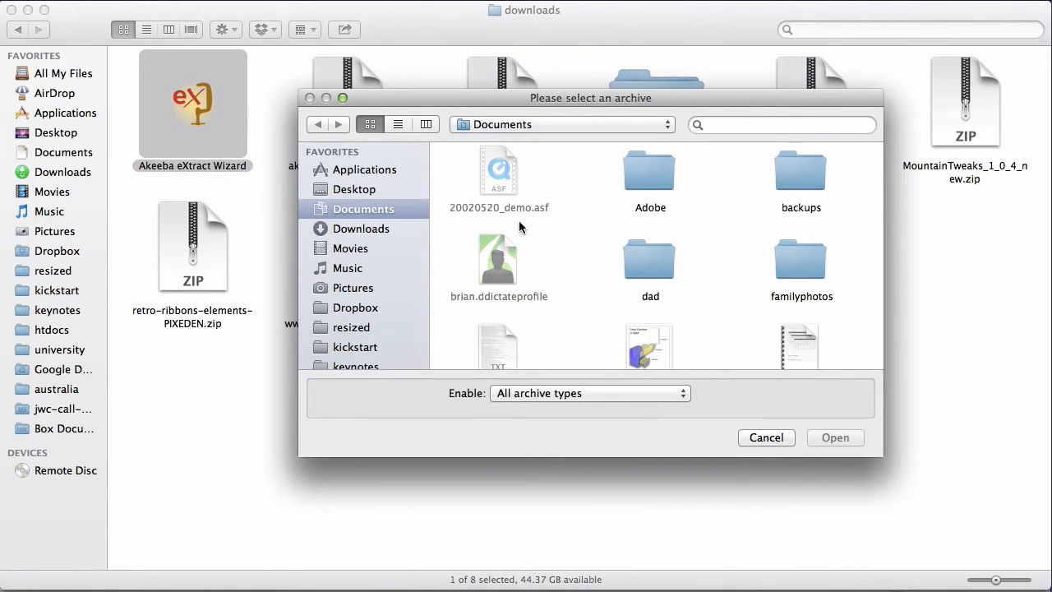
{"action": "left_click", "coordinate": [355, 189]}
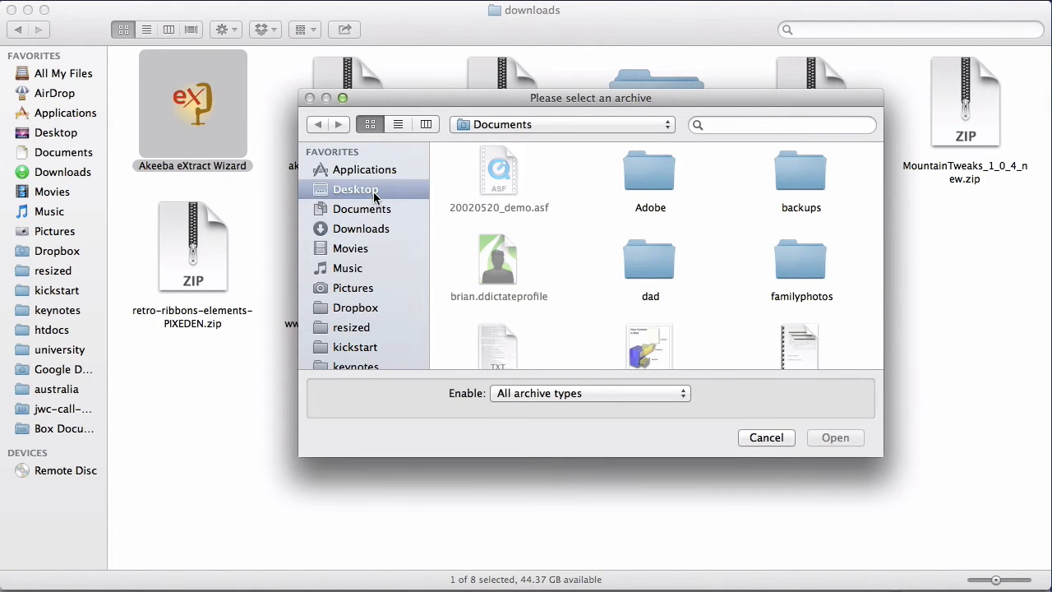
{"action": "left_click", "coordinate": [361, 229]}
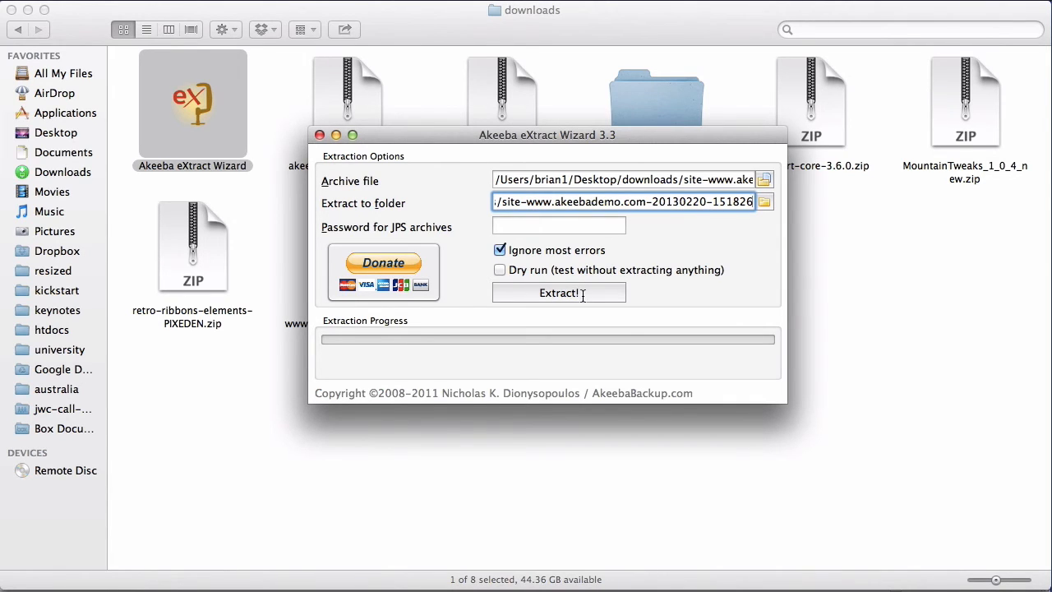
Run the extraction and dismiss the success message.
{"action": "left_click", "coordinate": [559, 293]}
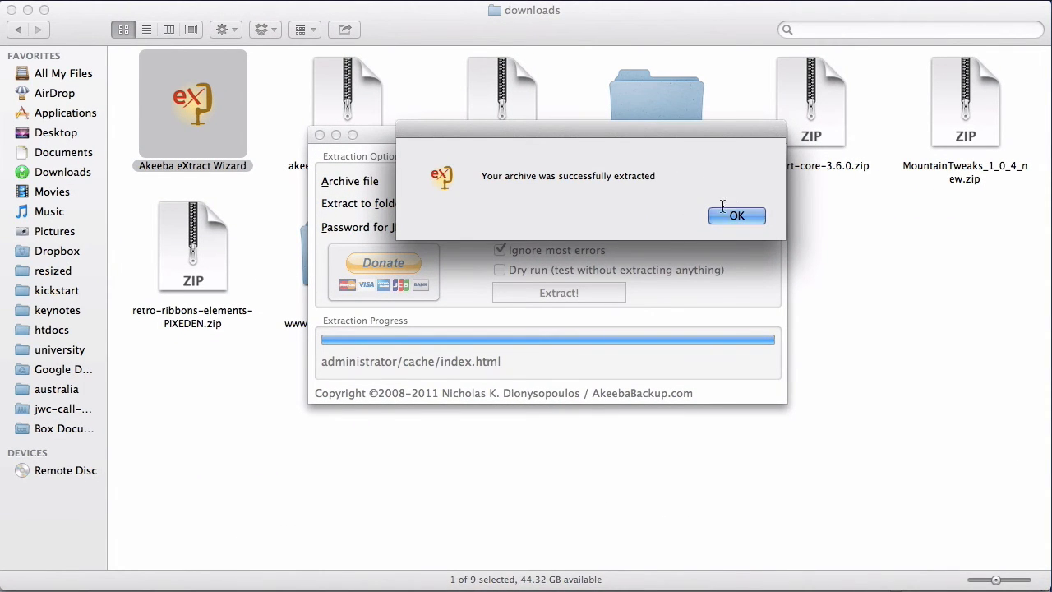
{"action": "left_click", "coordinate": [736, 215]}
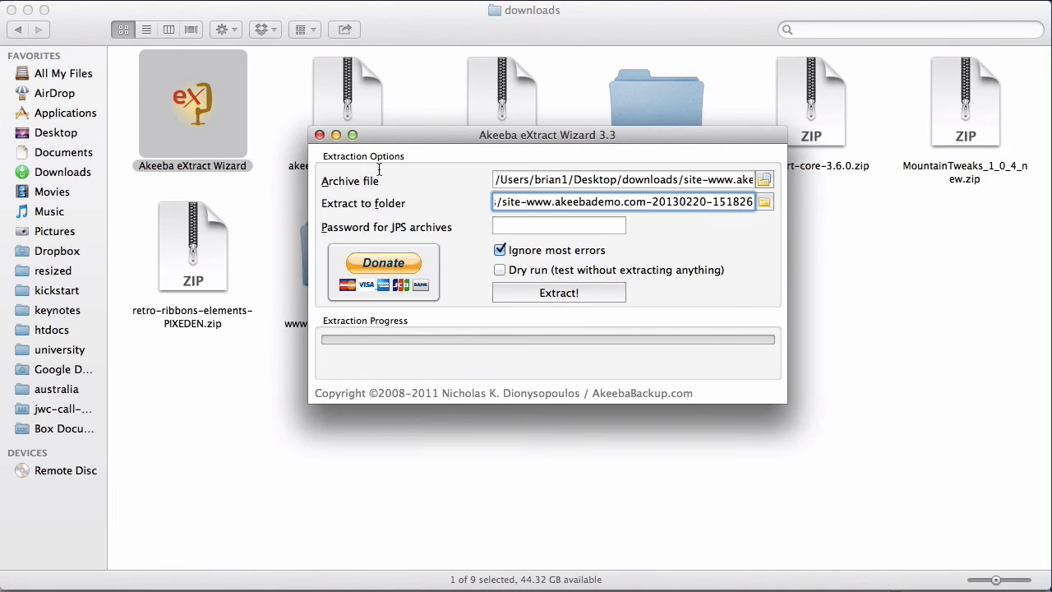
{"action": "left_click", "coordinate": [319, 135]}
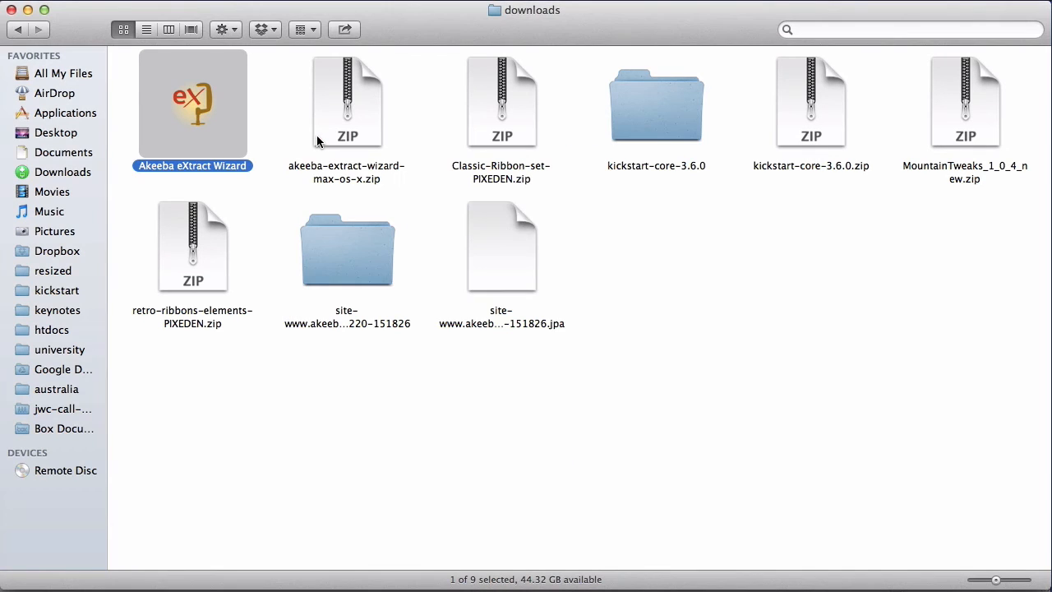
{"action": "mouse_move", "coordinate": [343, 242]}
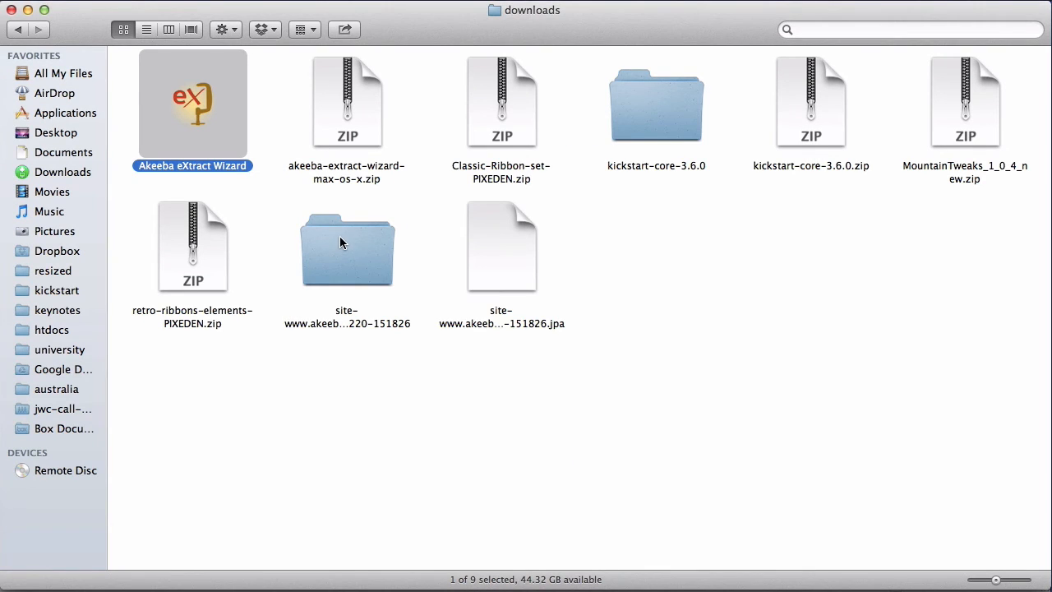
{"action": "left_click", "coordinate": [347, 248]}
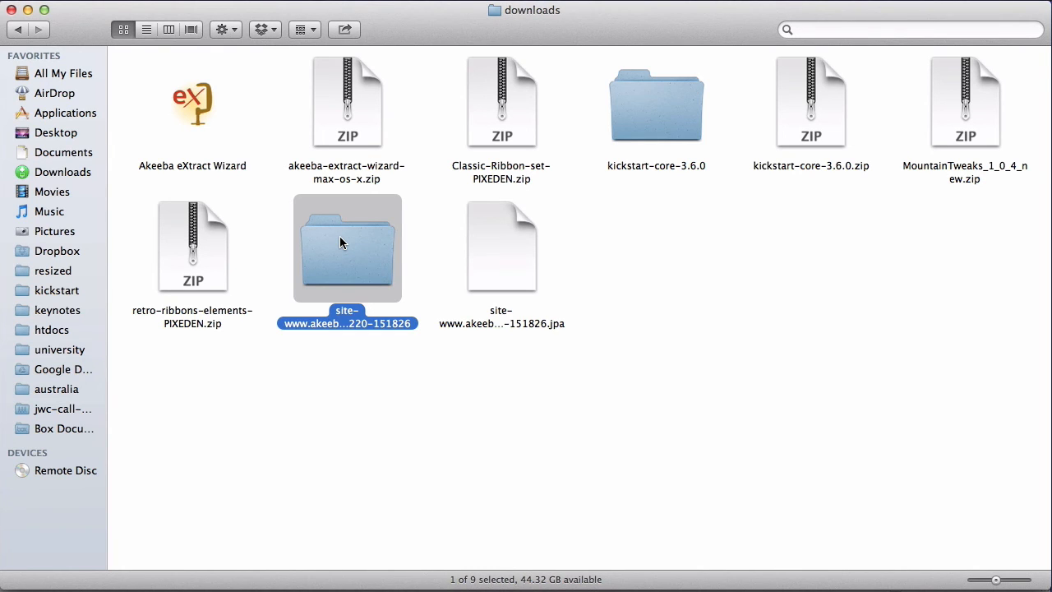
{"action": "mouse_move", "coordinate": [377, 263]}
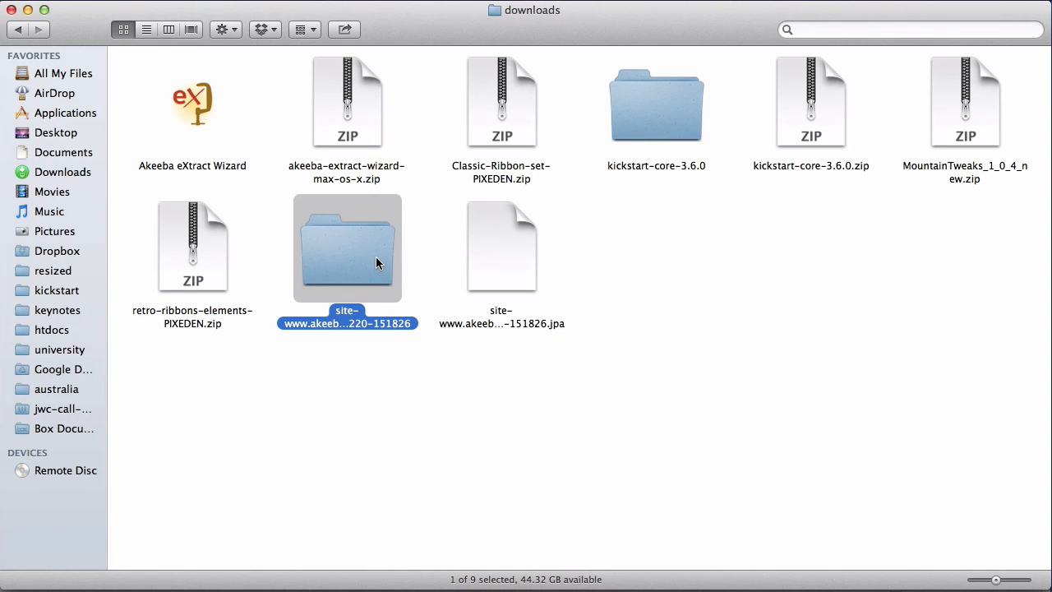
{"action": "double_click", "coordinate": [346, 247]}
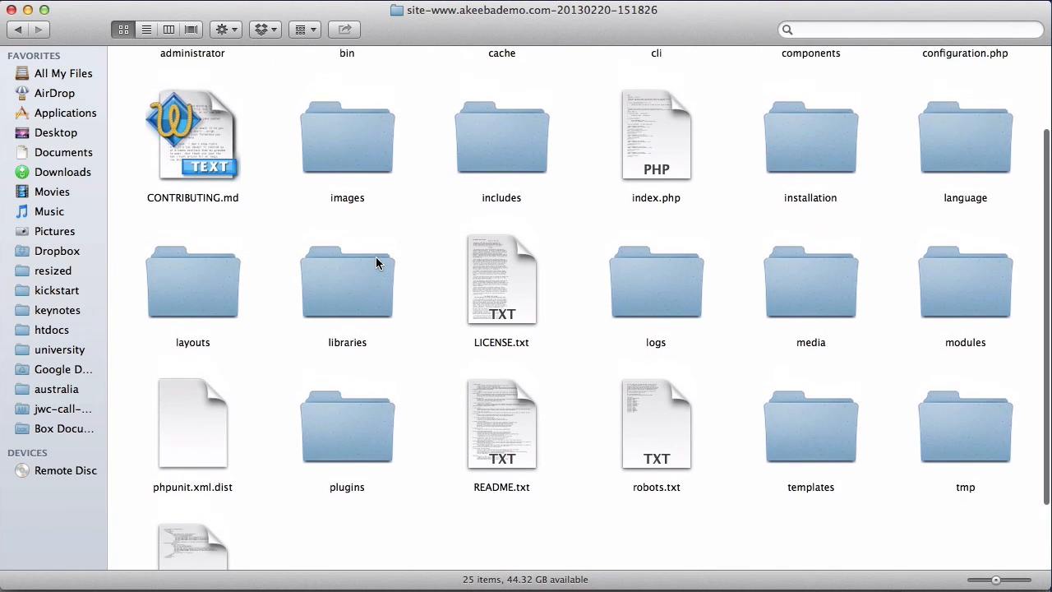